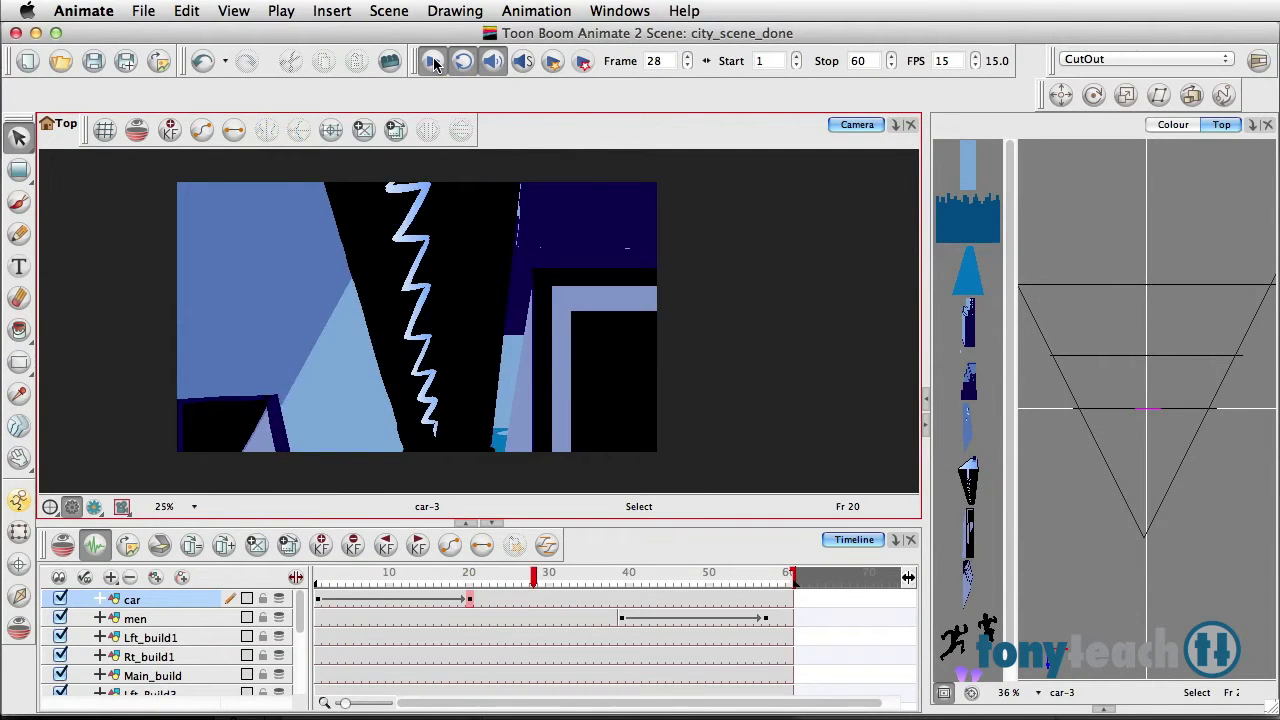
Scrub between the zigzag close-up and the rooftop shot near frames 55–56
click(432, 60)
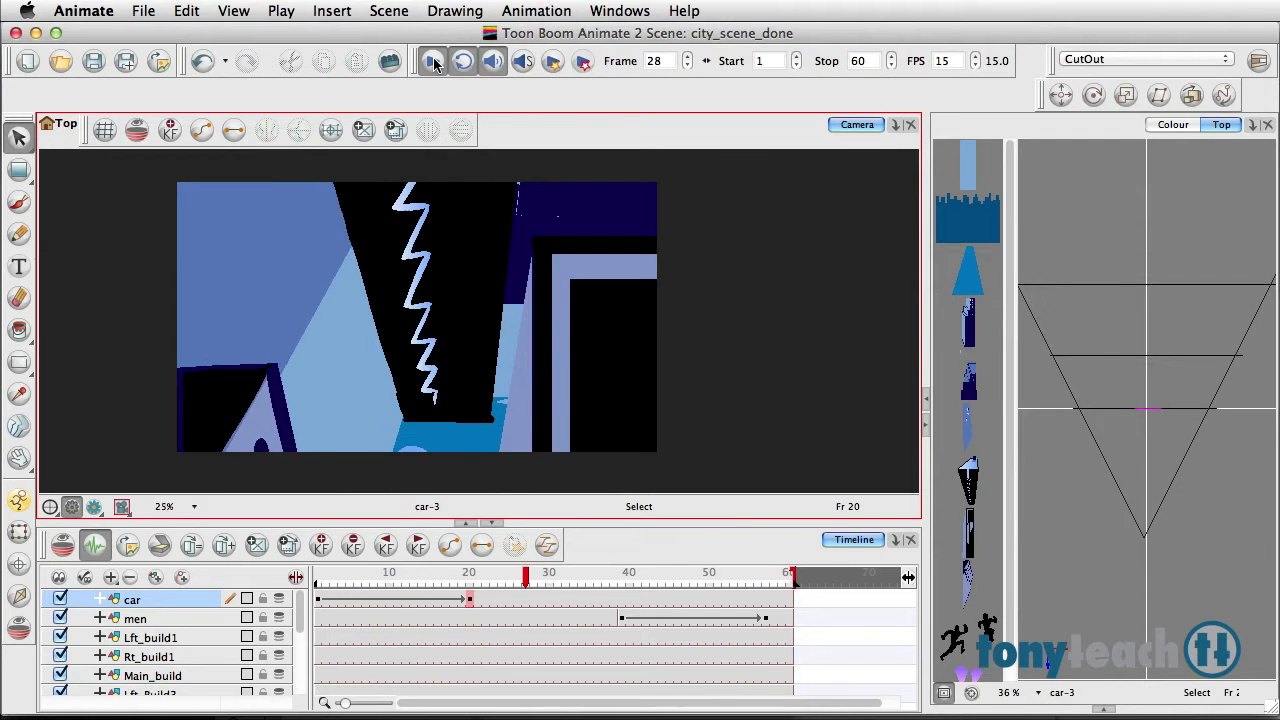
click(432, 60)
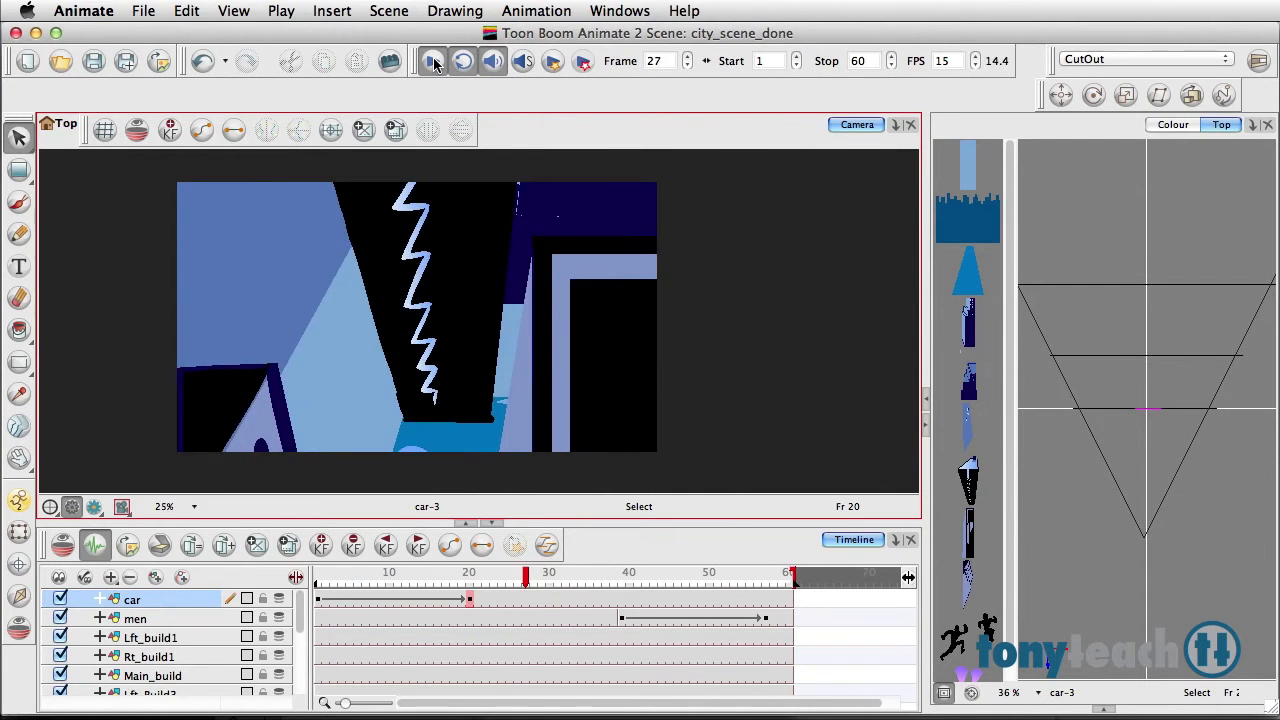
click(434, 60)
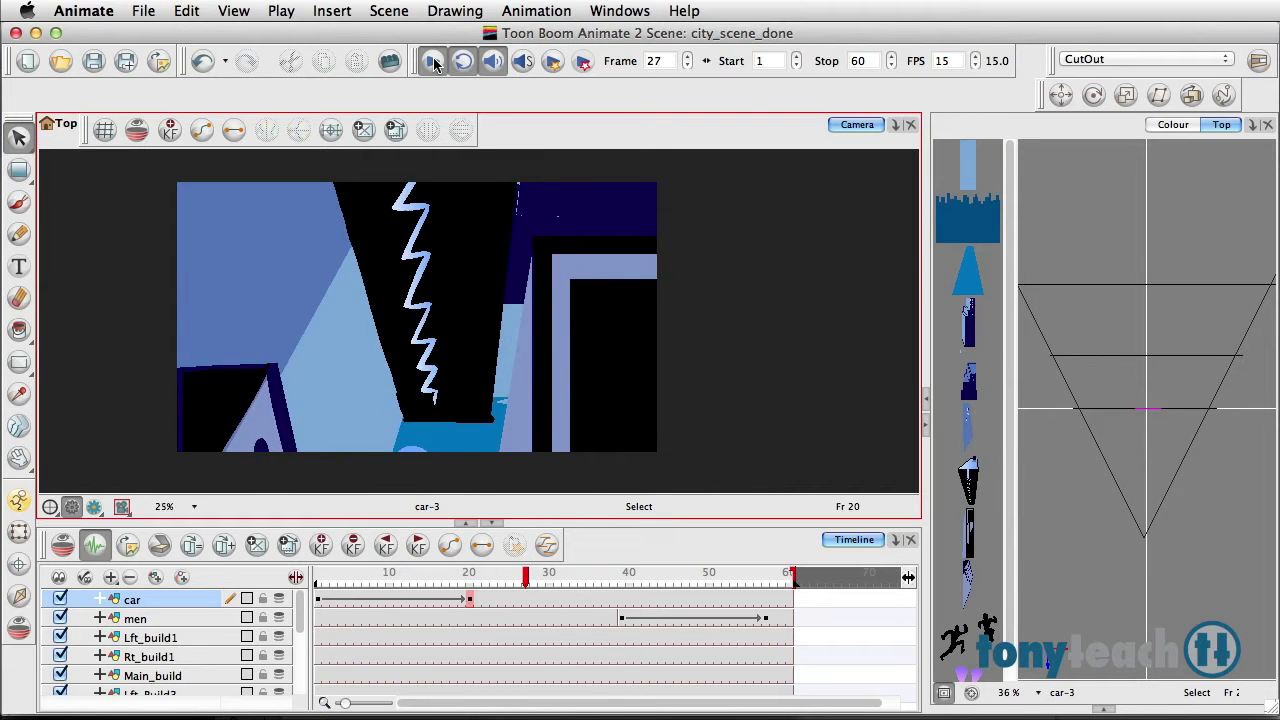
click(432, 60)
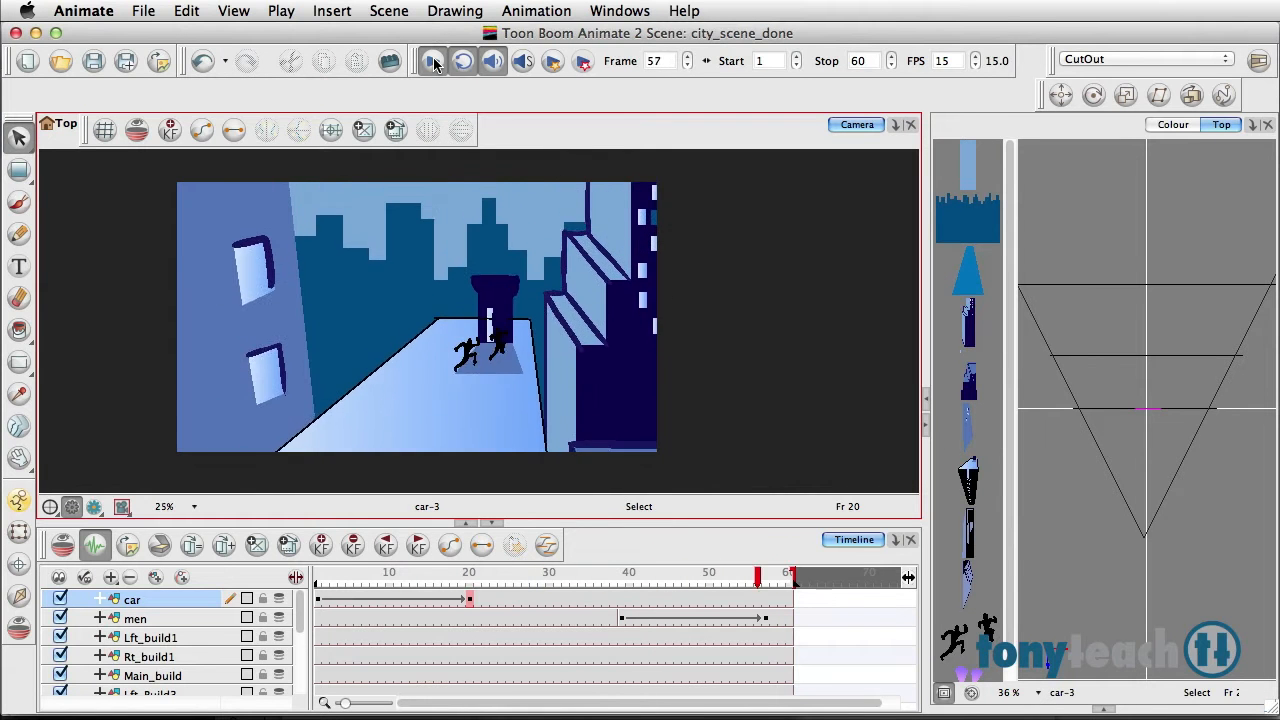
click(516, 576)
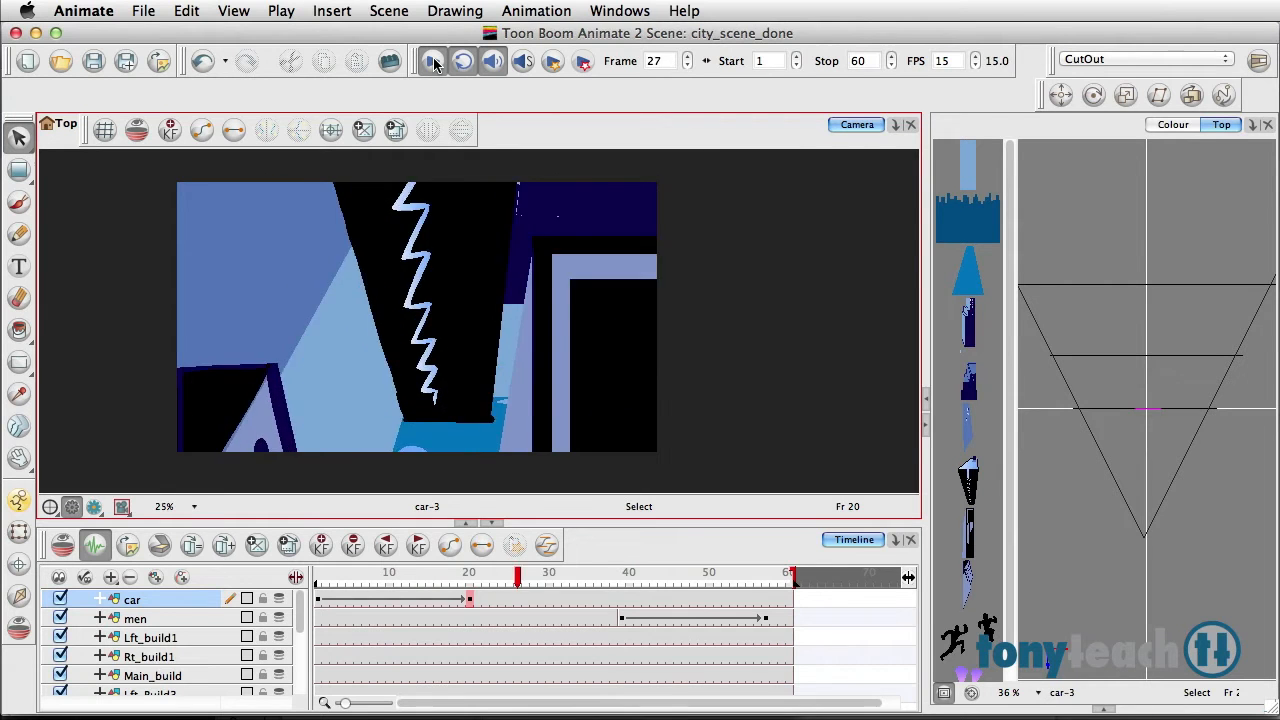
click(434, 60)
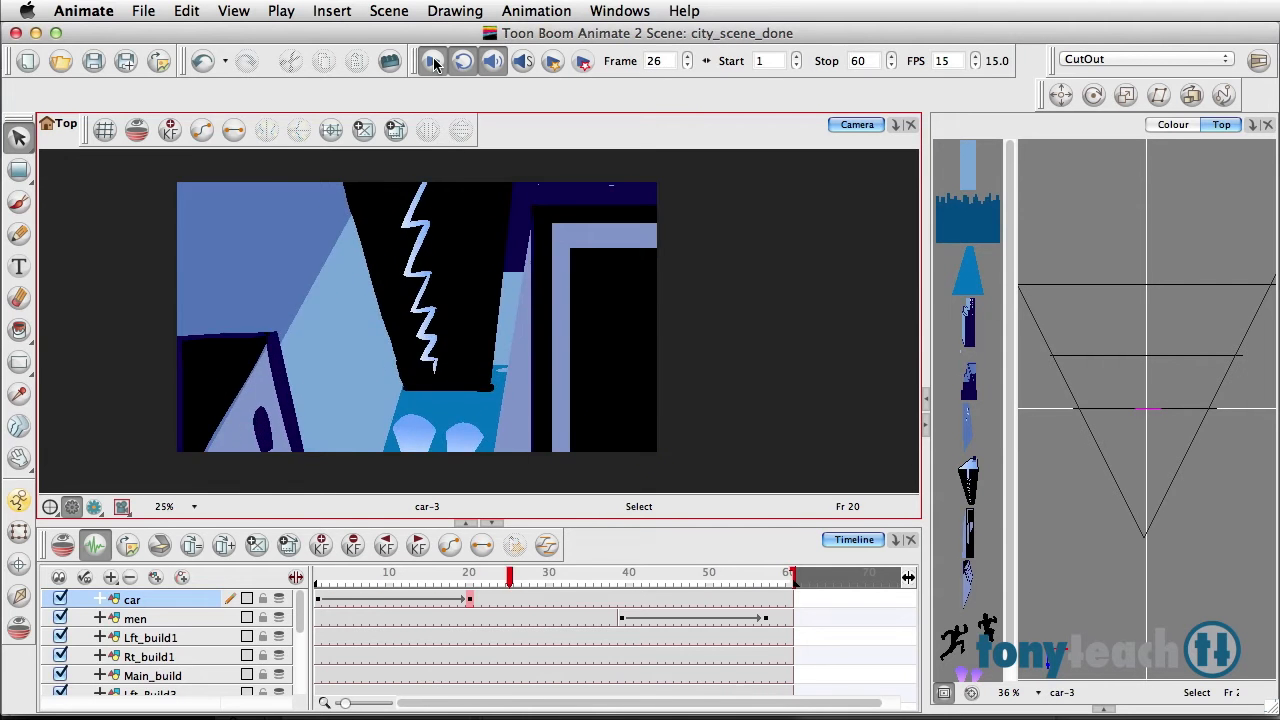
Replay the camera move twice from the close-up to the rooftop chase with two running figures
click(432, 60)
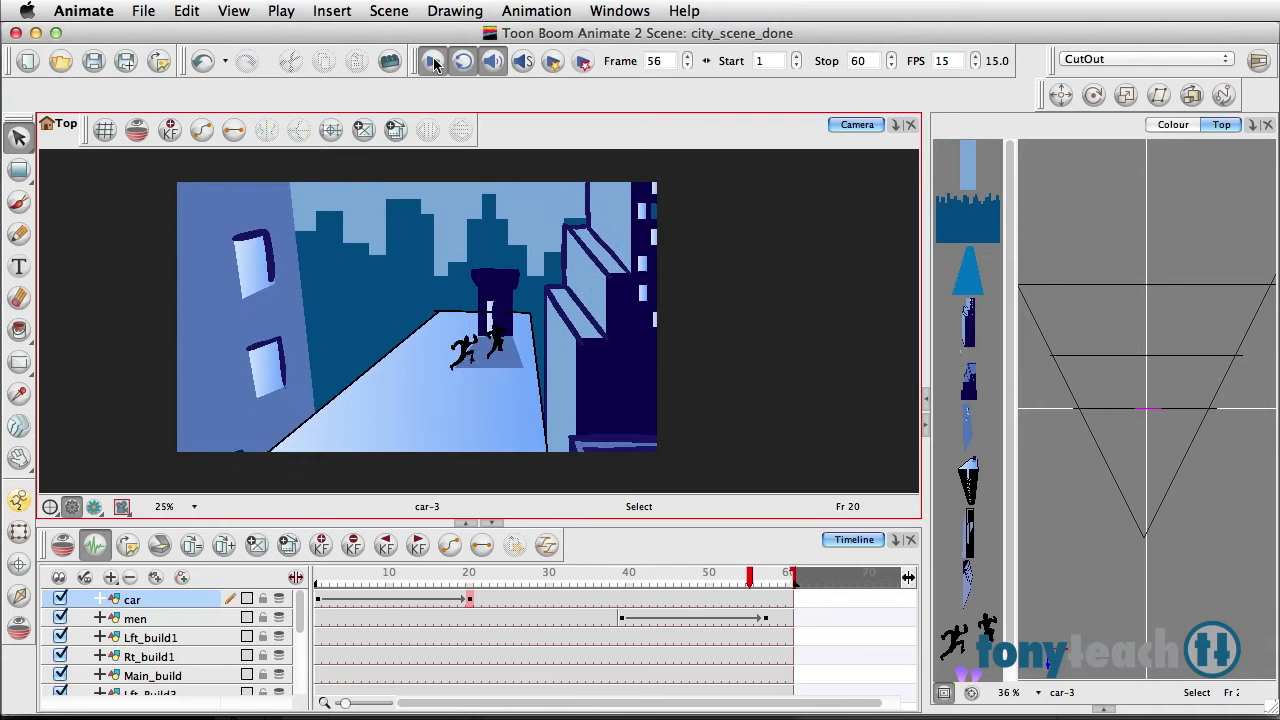
click(500, 576)
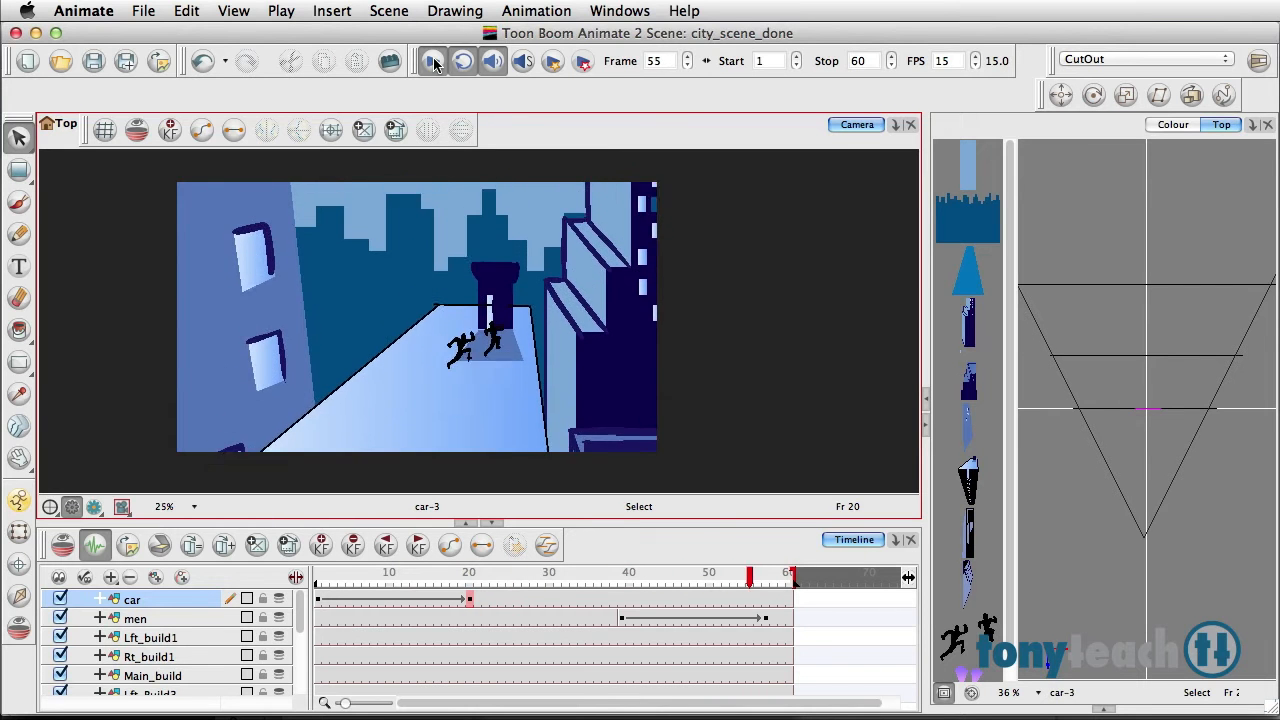
click(510, 572)
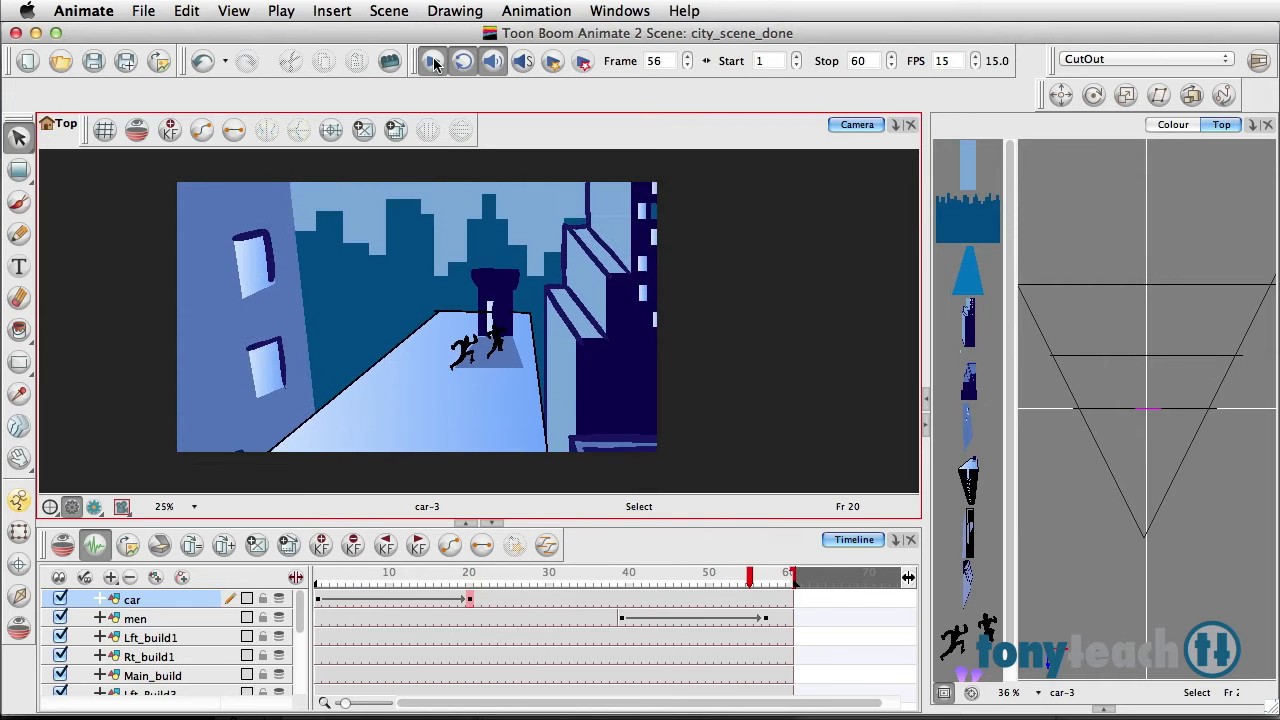
click(500, 576)
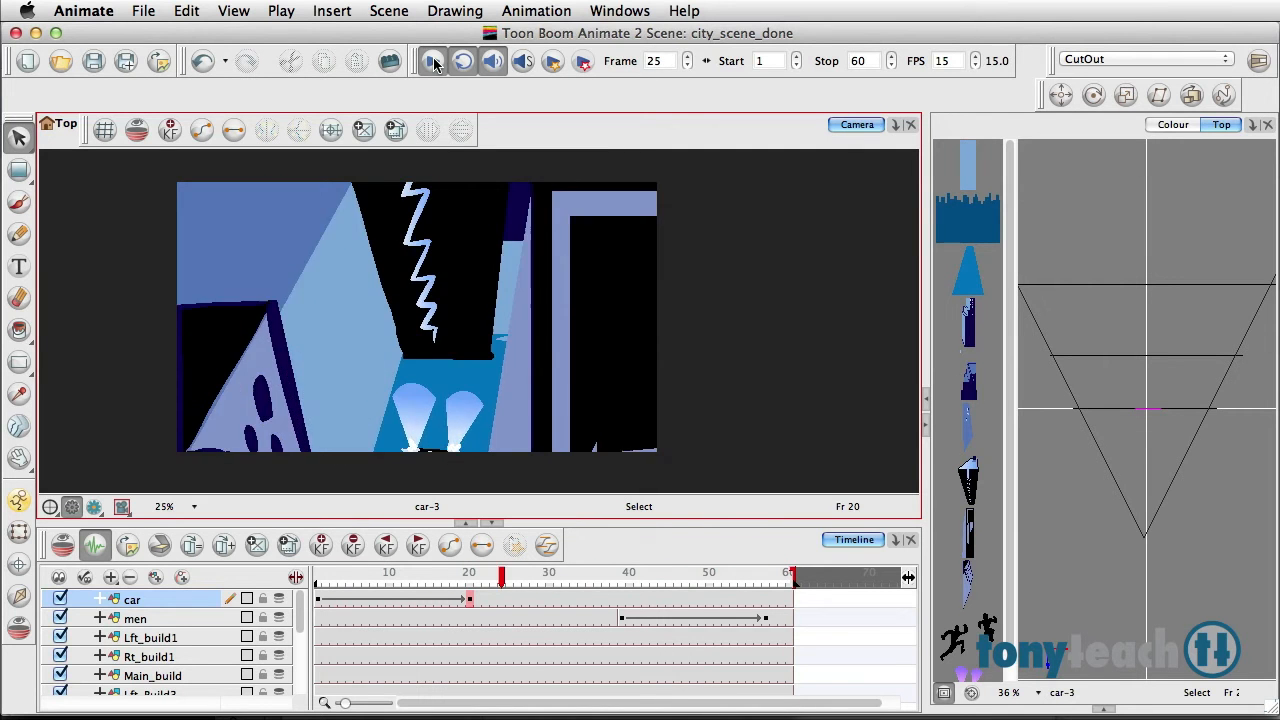
click(432, 60)
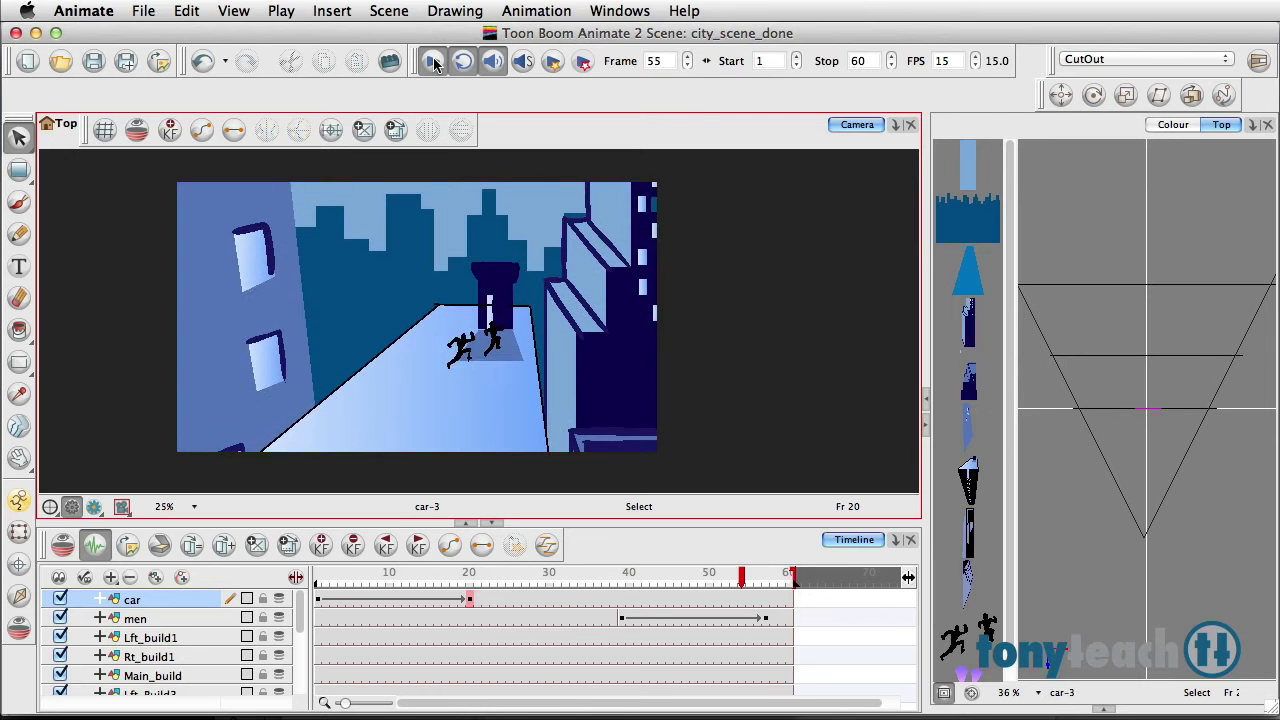
click(500, 578)
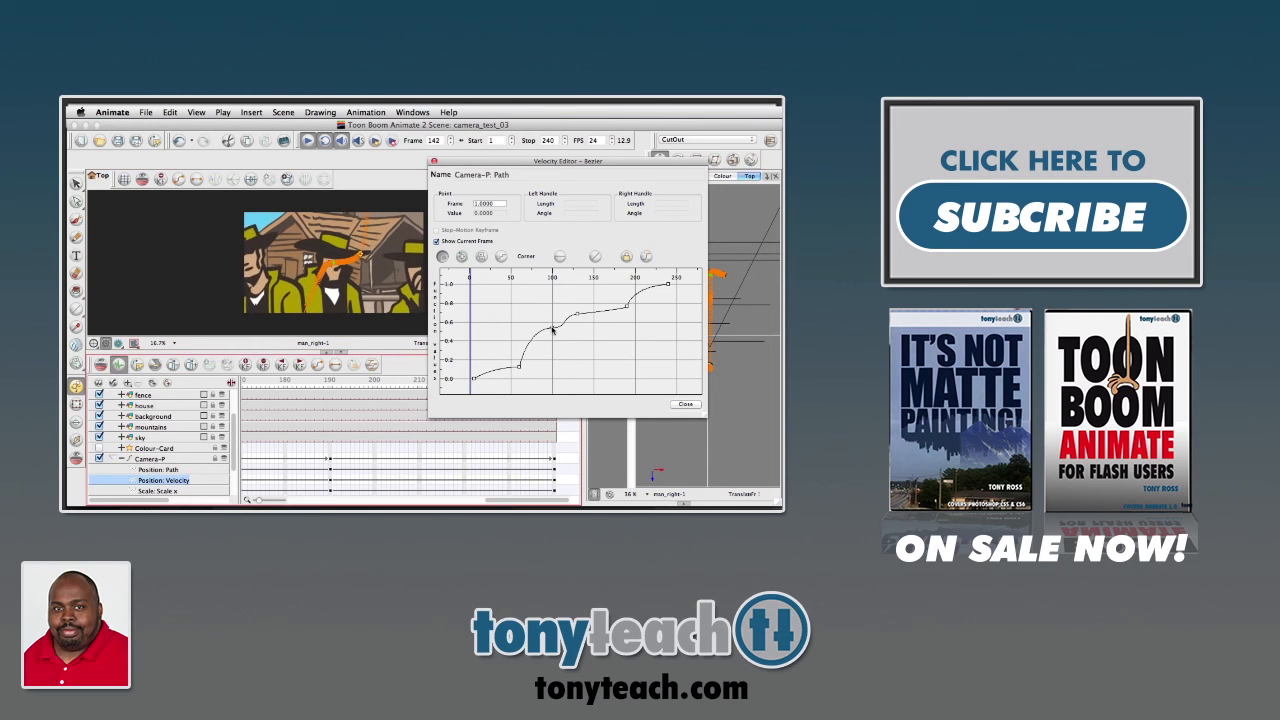
drag(550, 330, 570, 328)
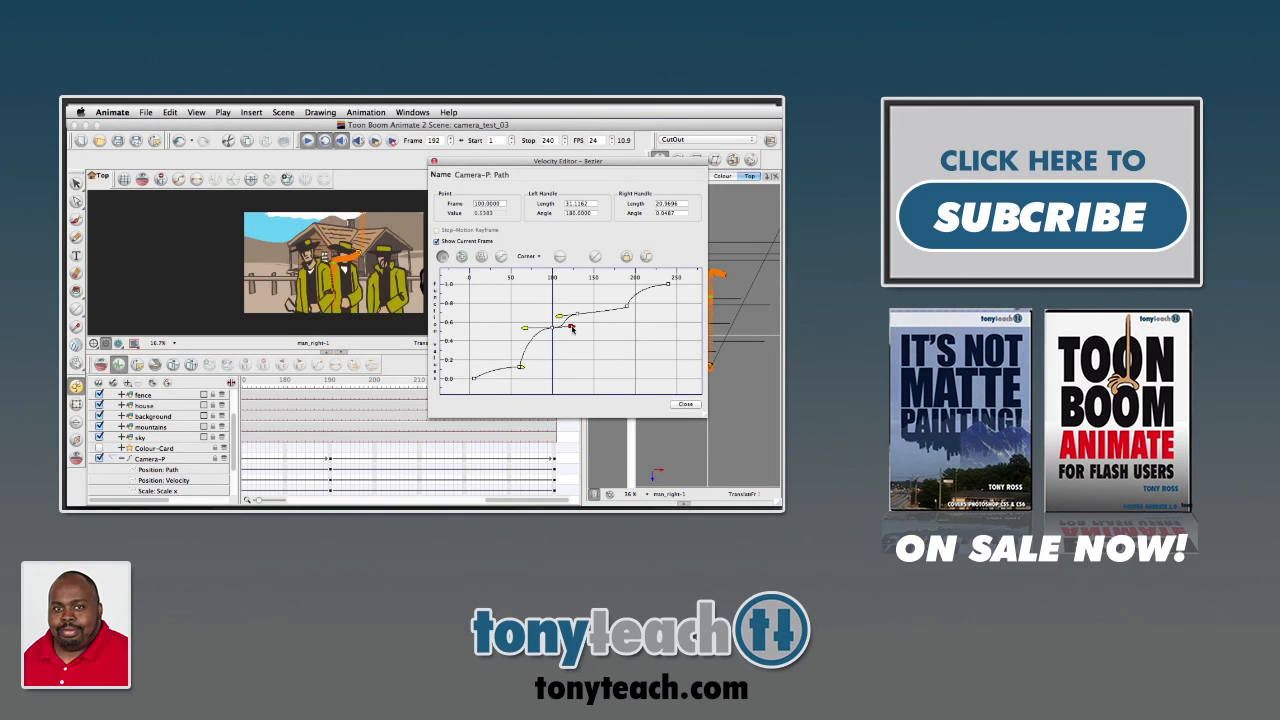